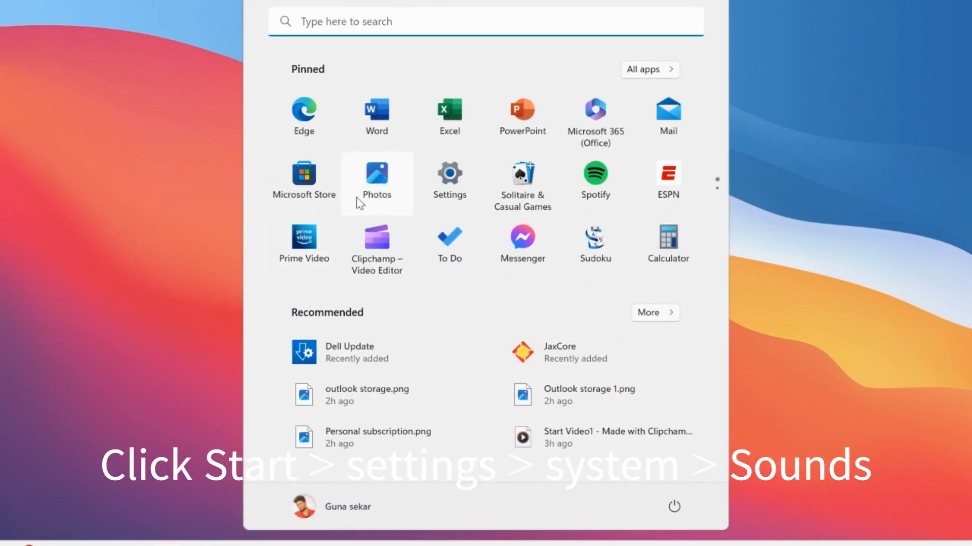
mouse_move(450, 177)
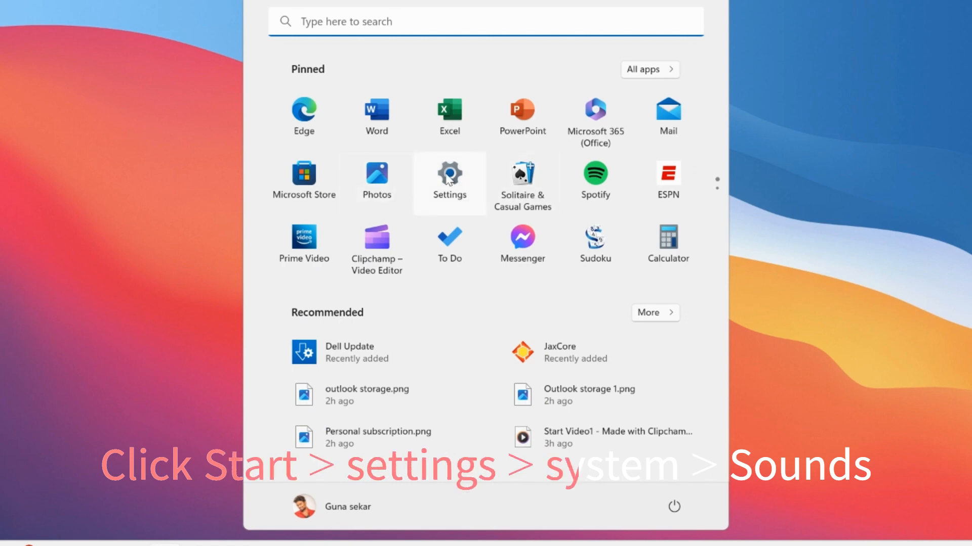
Launch Windows Settings from Start, landing on the System page with its categories.
left_click(449, 174)
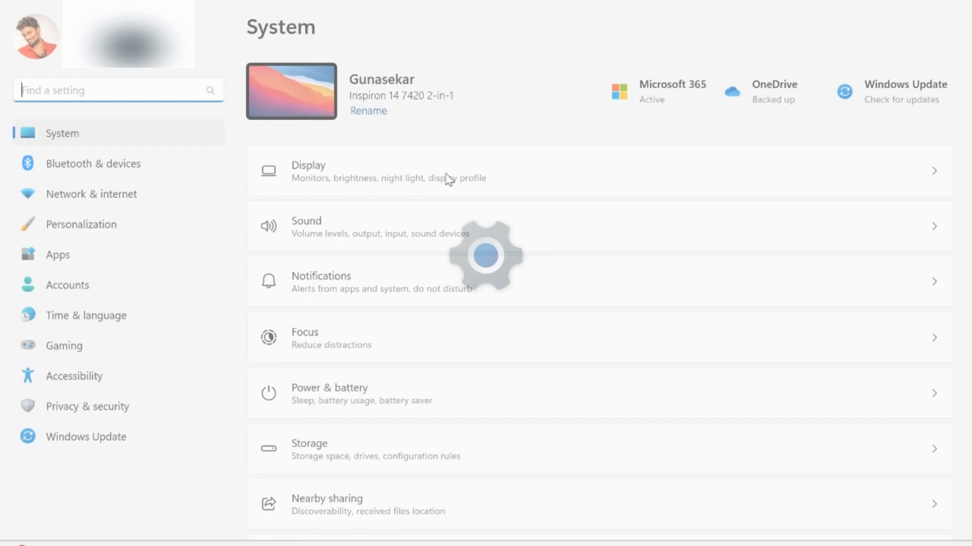
scroll("down", 3)
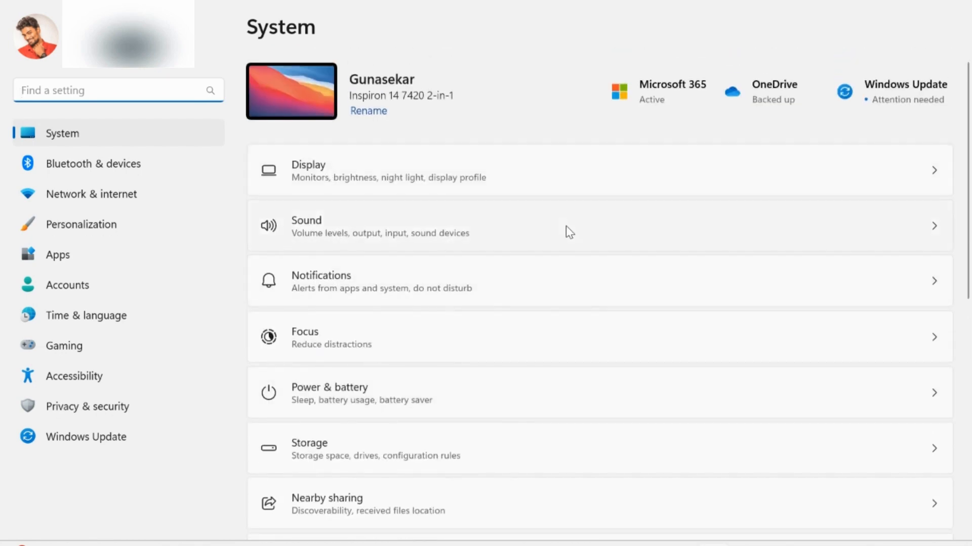
Go to the Sound page to check Boya Jack Mic is the selected input device.
left_click(305, 226)
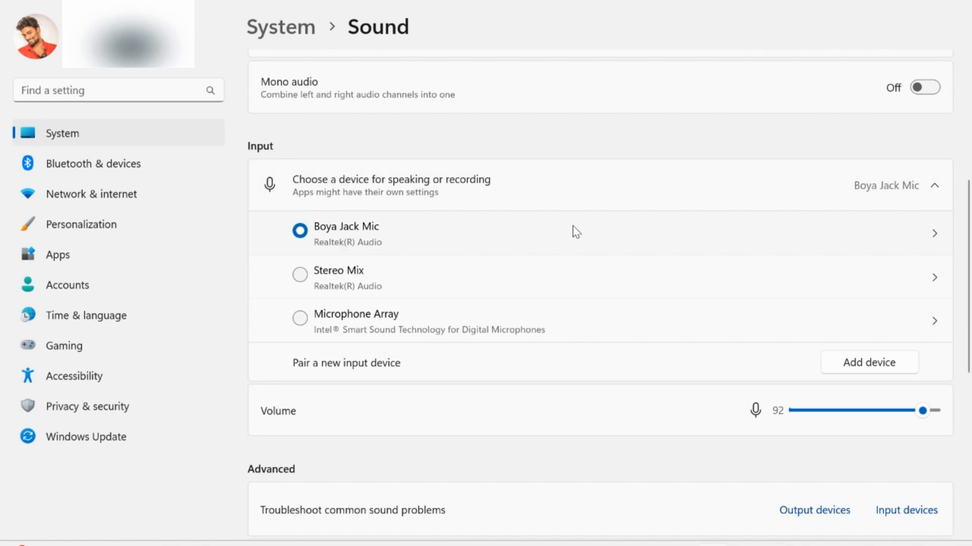
mouse_move(513, 229)
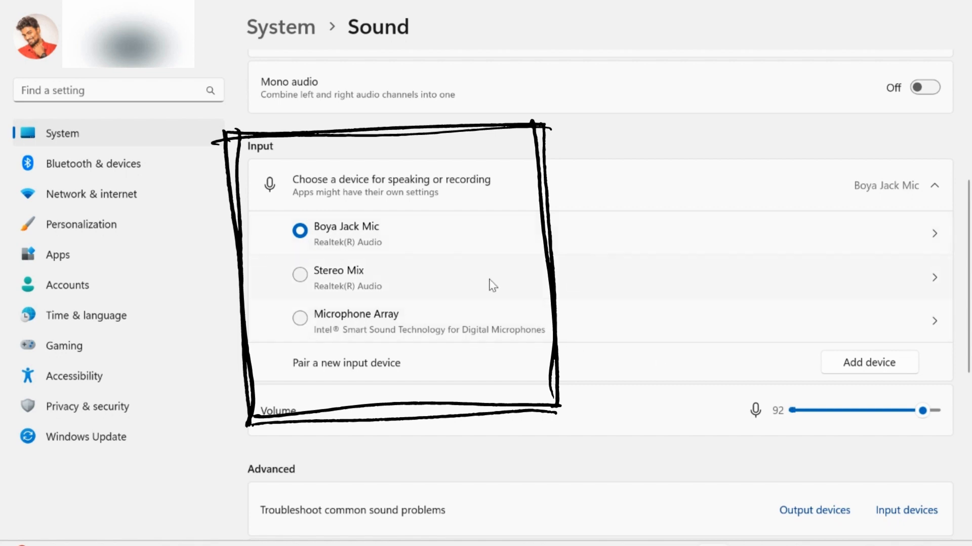
mouse_move(418, 254)
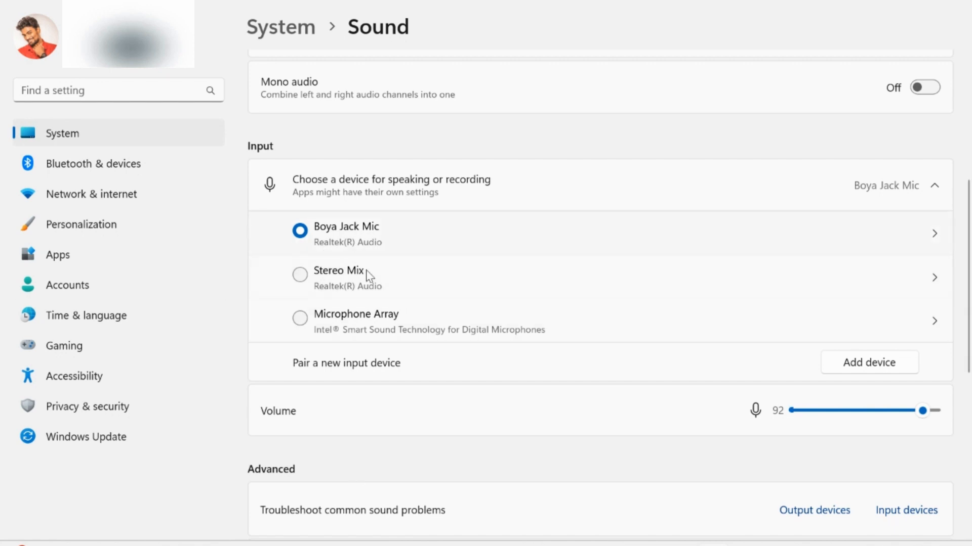
mouse_move(396, 249)
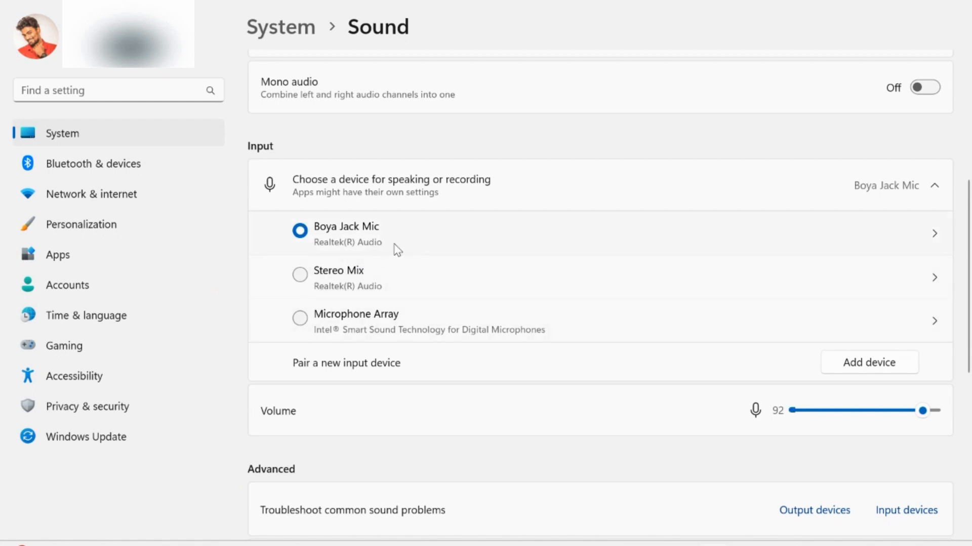
mouse_move(871, 53)
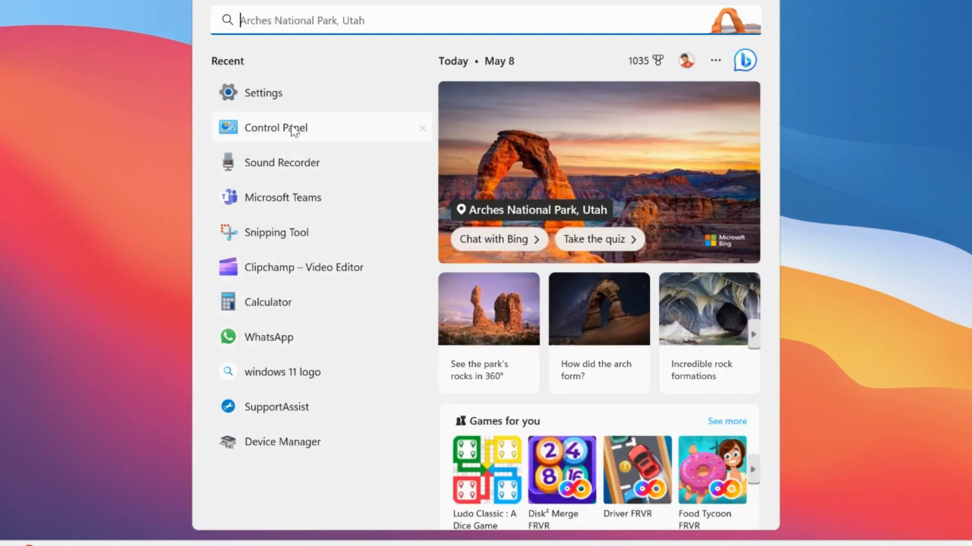
Bring up Control Panel's Sound dialog on the Recording tab showing Boya Jack Mic as default.
left_click(275, 128)
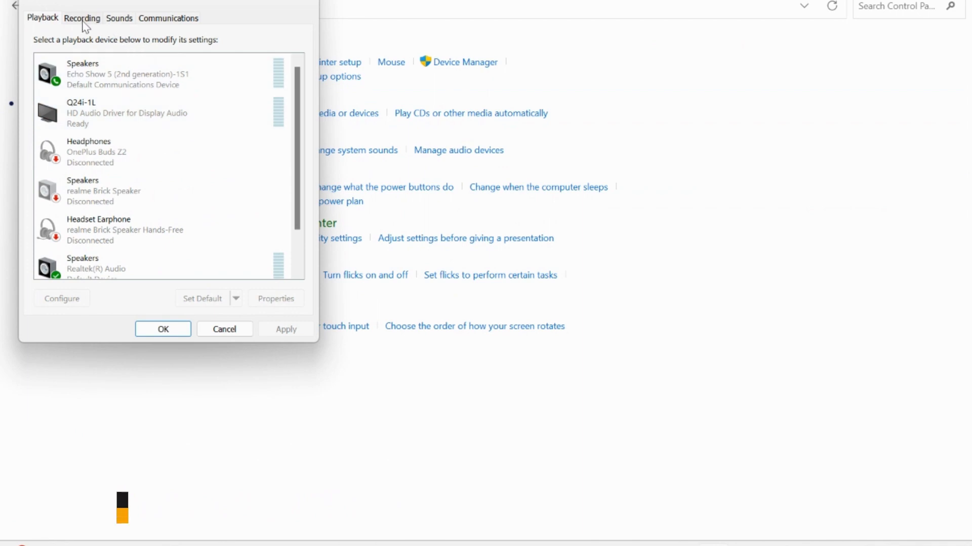
left_click(82, 19)
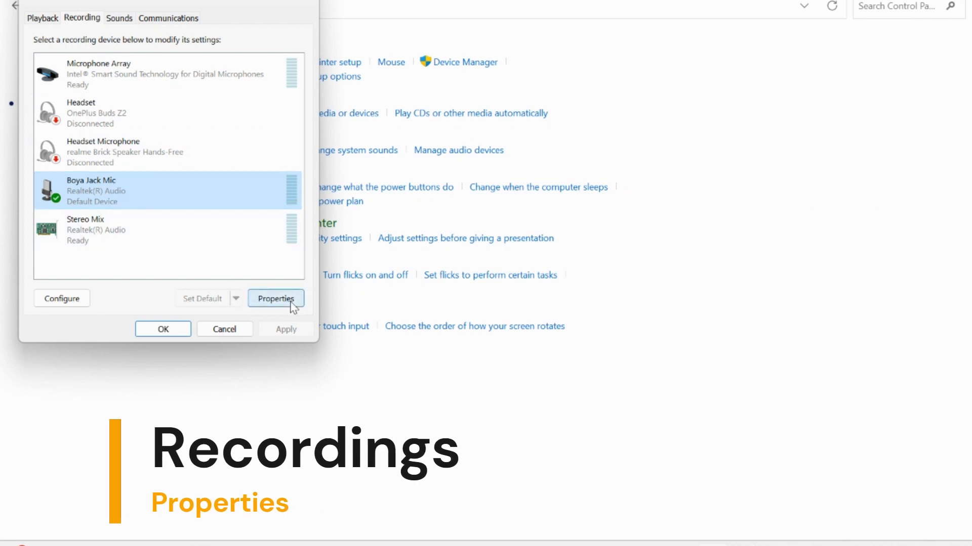
In Boya Jack Mic Properties Levels, toggle mute repeatedly and leave the microphone unmuted.
left_click(275, 299)
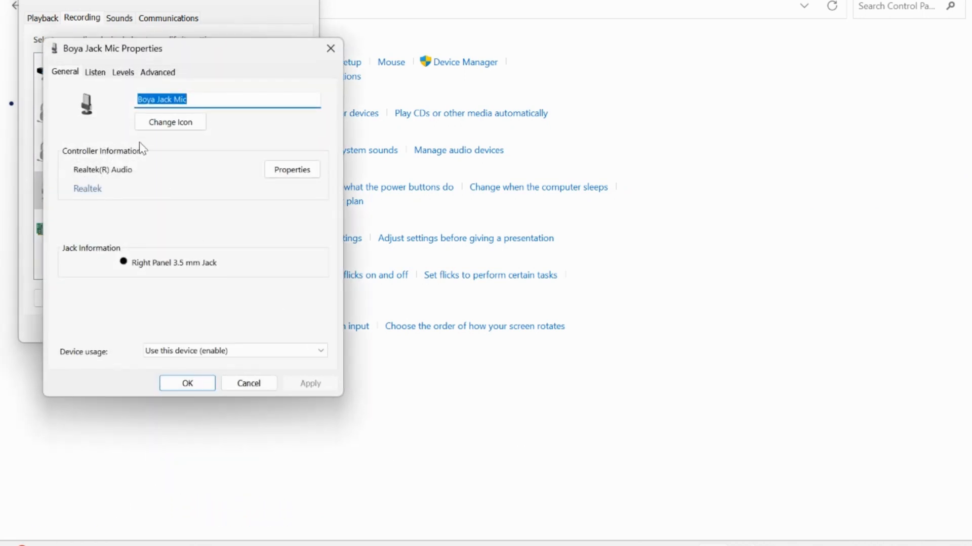
left_click(117, 73)
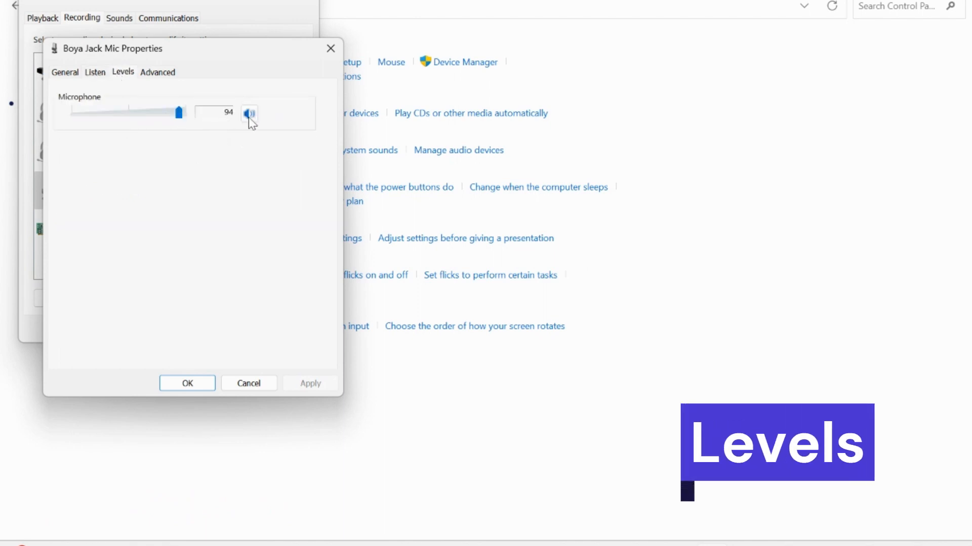
left_click(249, 112)
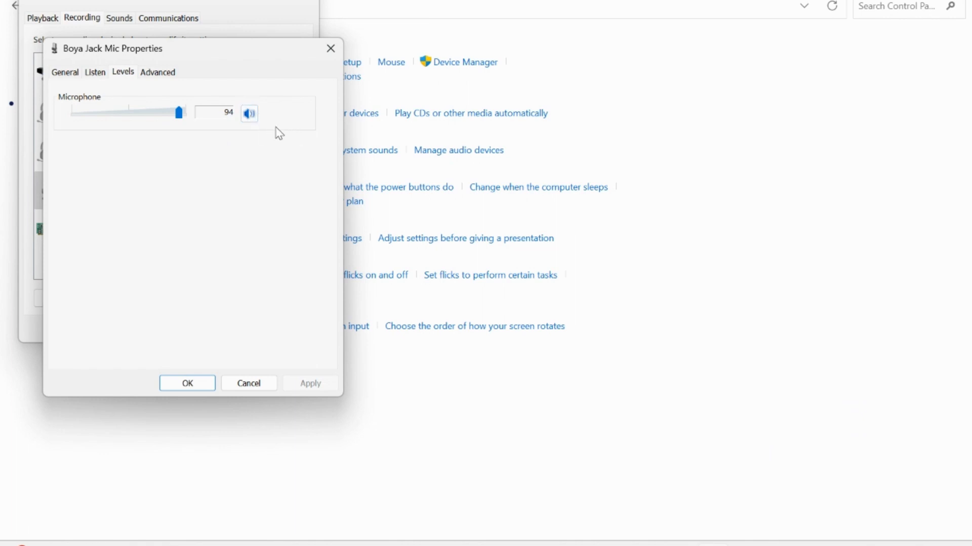
left_click(249, 113)
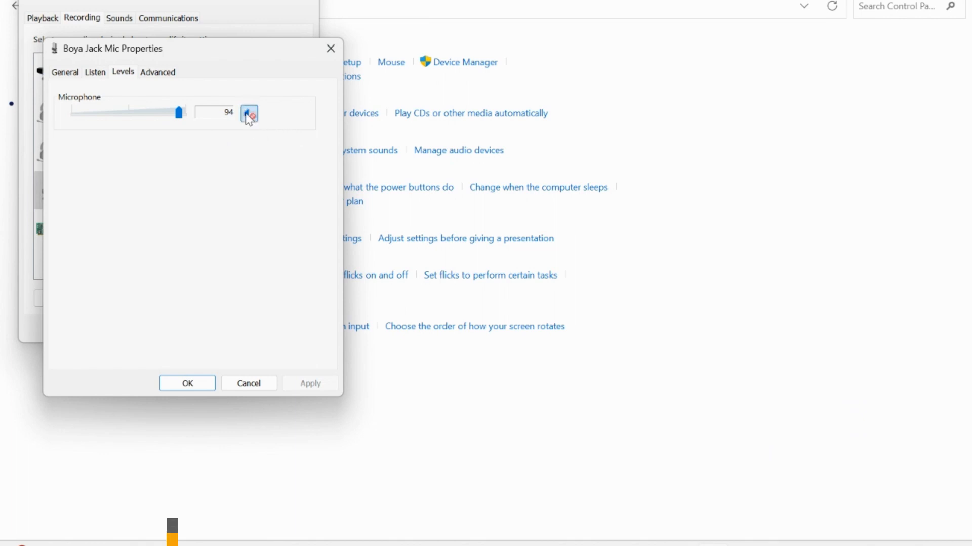
left_click(248, 112)
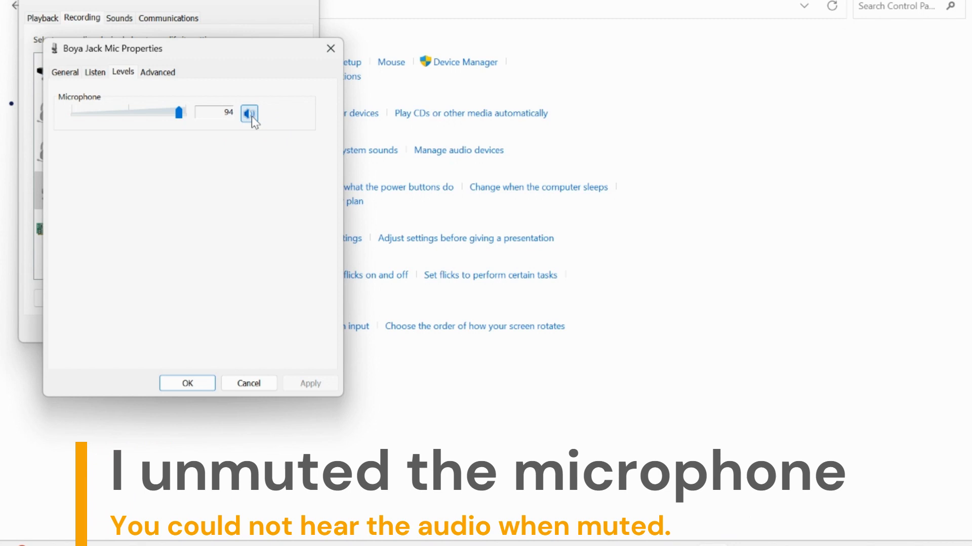
left_click(249, 113)
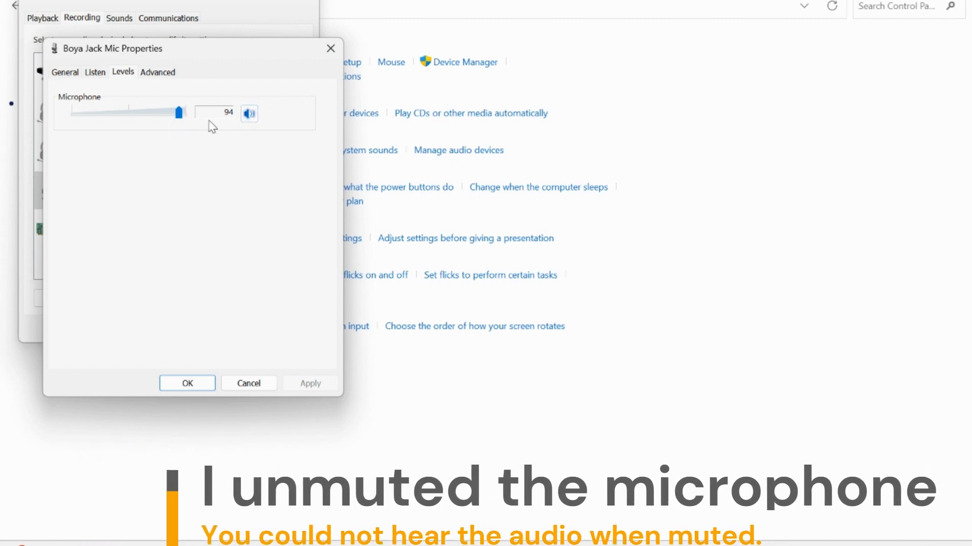
left_click(249, 113)
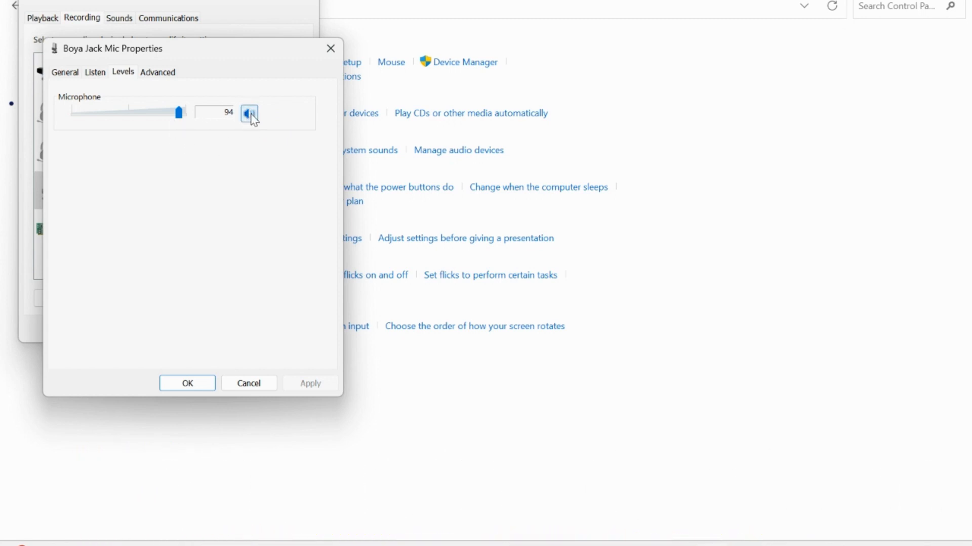
left_click(249, 114)
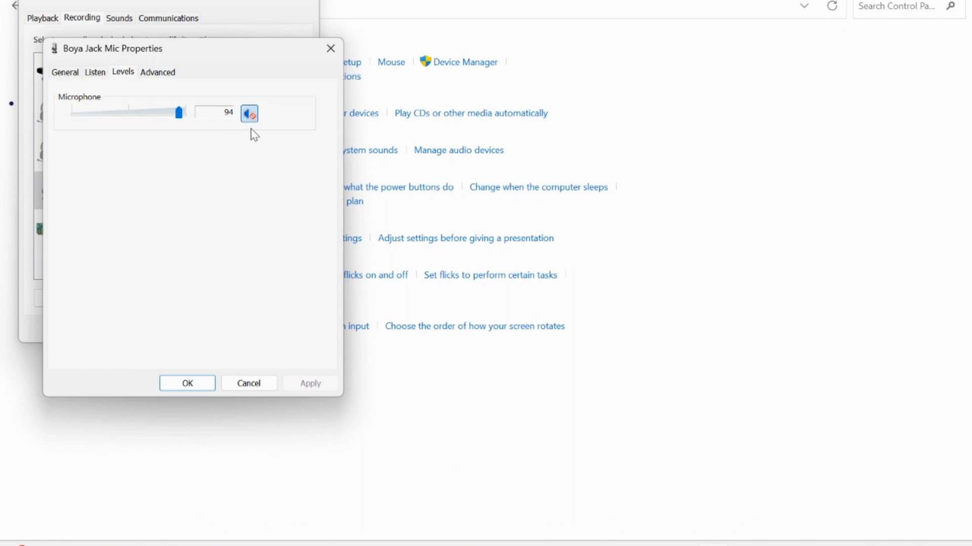
left_click(249, 113)
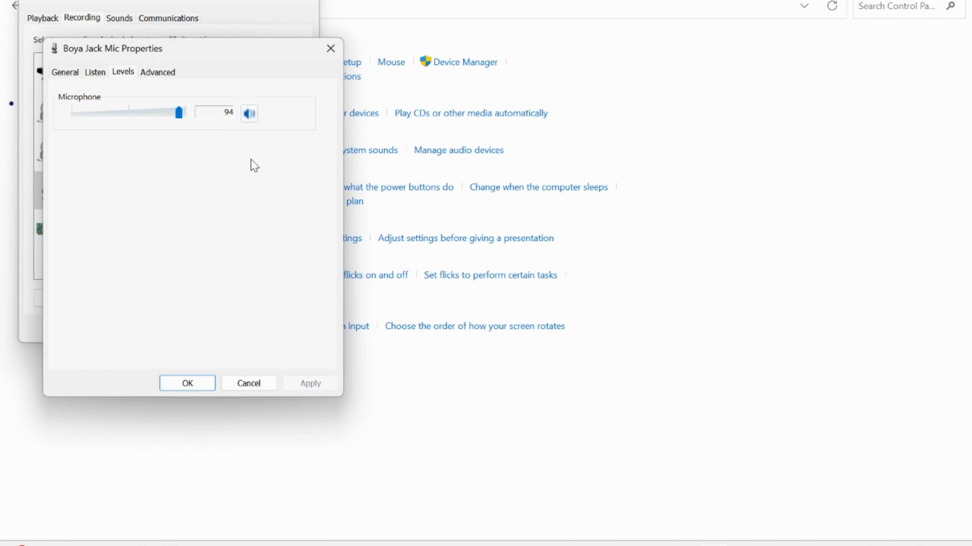
Adjust the microphone level slider, settling it at 93.
left_click_drag(180, 112, 165, 112)
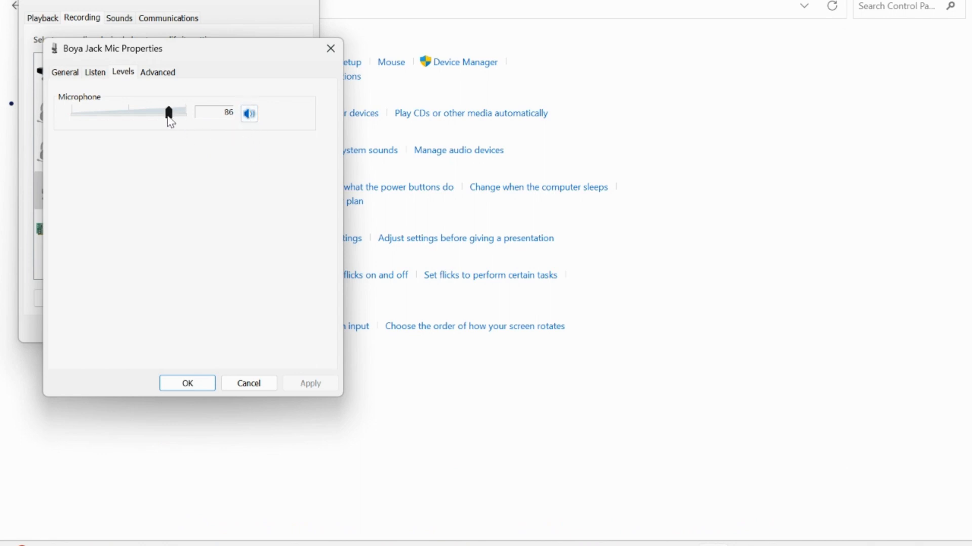
left_click_drag(166, 112, 175, 112)
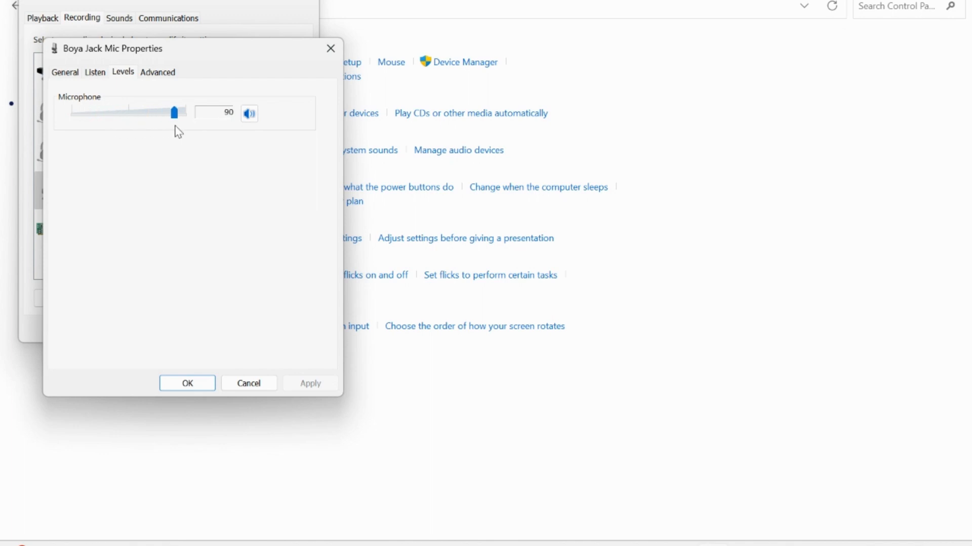
left_click_drag(173, 113, 186, 113)
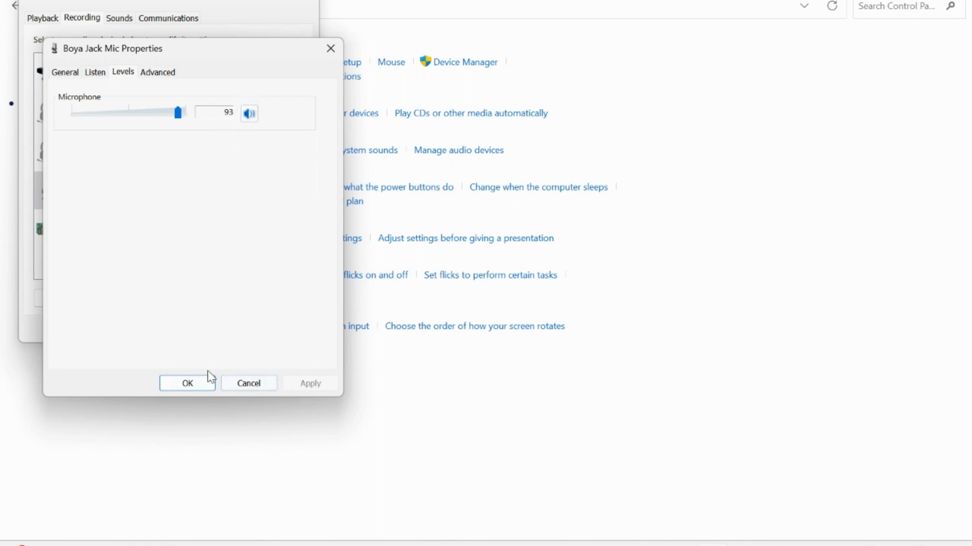
Confirm the mic properties and Sound dialog, then search 'voi' to launch Sound Recorder.
left_click(186, 382)
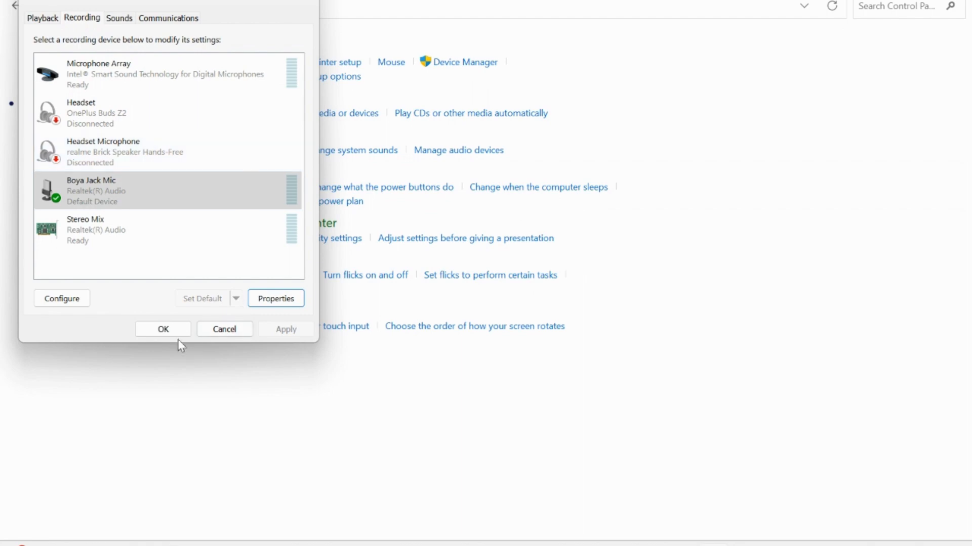
left_click(162, 330)
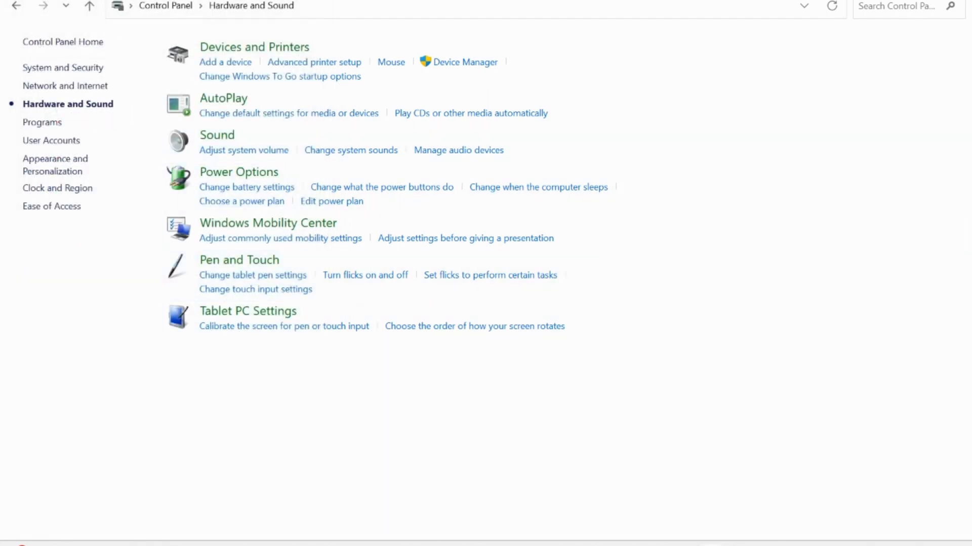
type("voi")
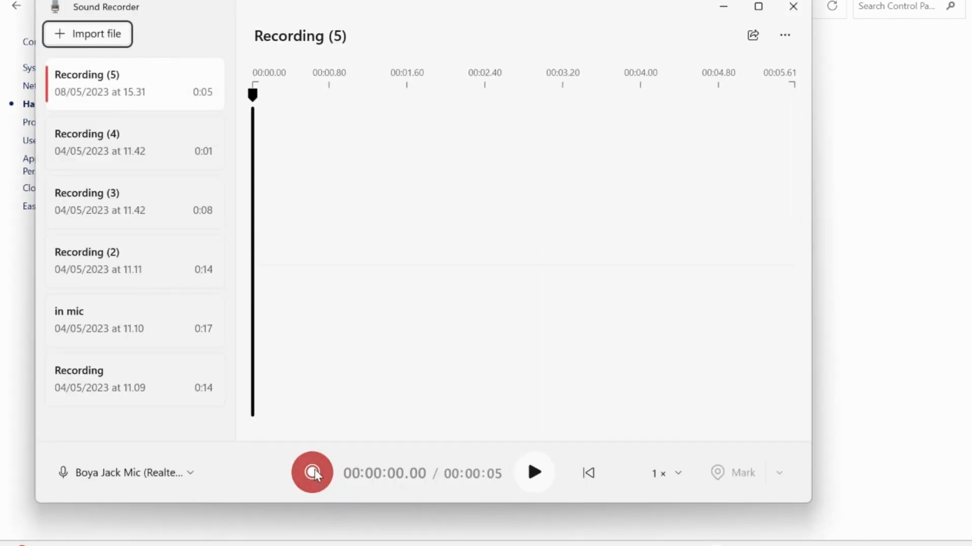
Record a short voice test from the Boya Jack Mic and stop it, producing a visible waveform.
left_click(310, 474)
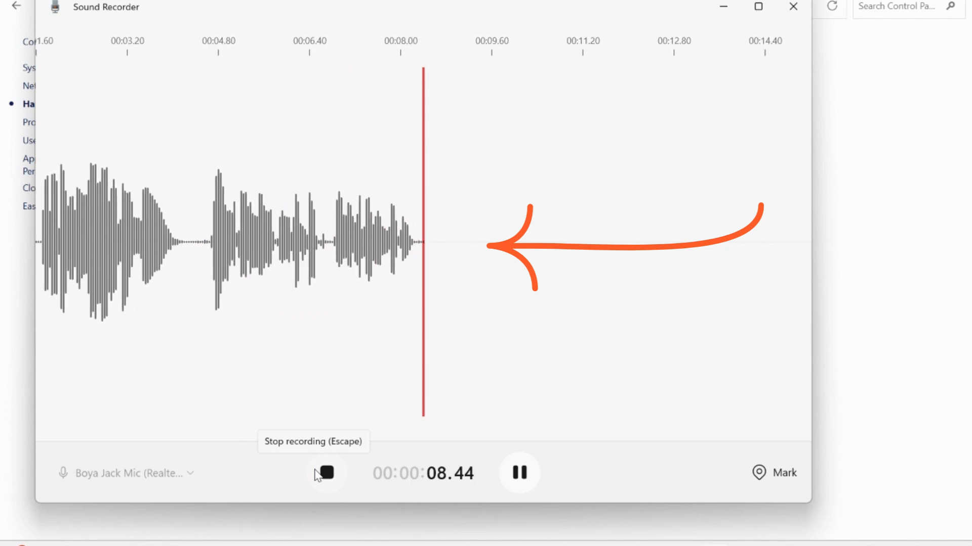
left_click(326, 474)
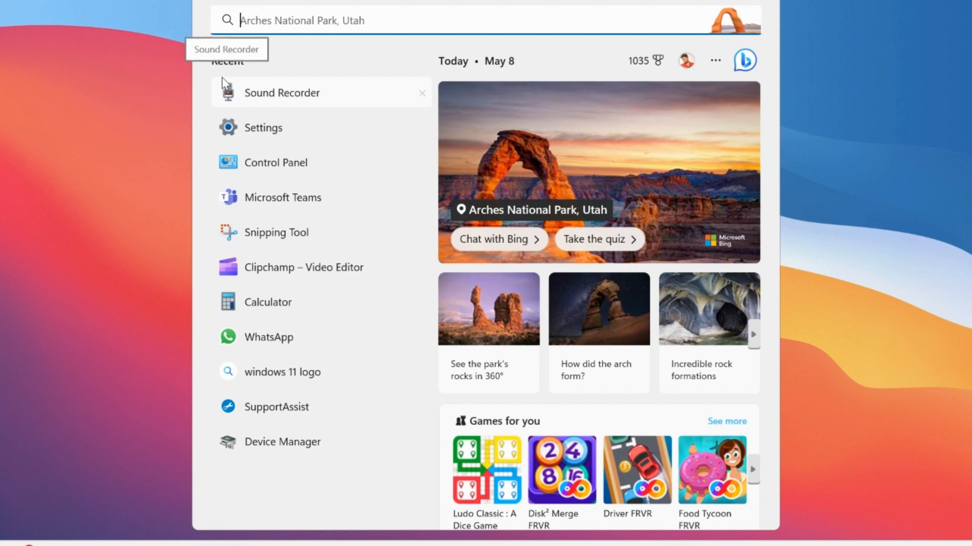
mouse_move(220, 148)
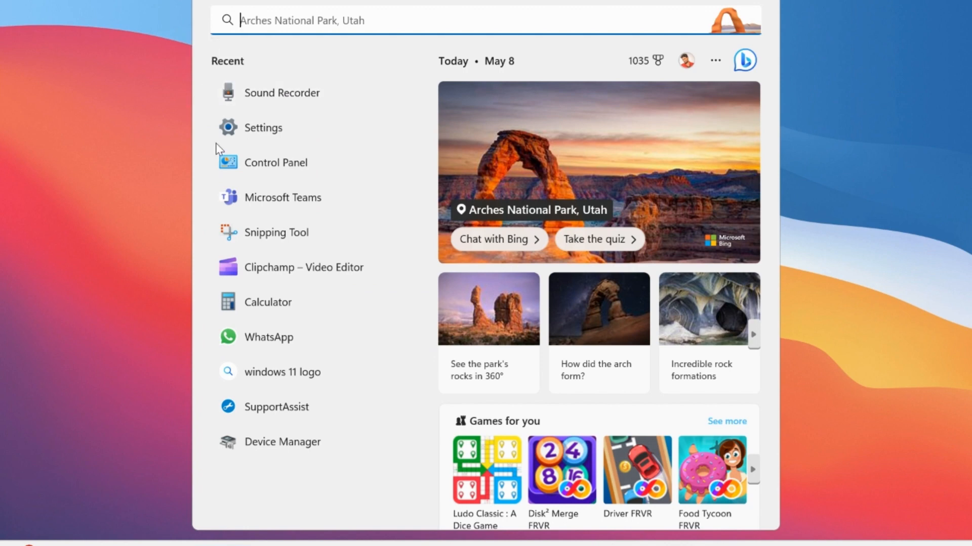
Search 'device Manager' from Start, launch Device Manager and maximize it.
type("device Manager")
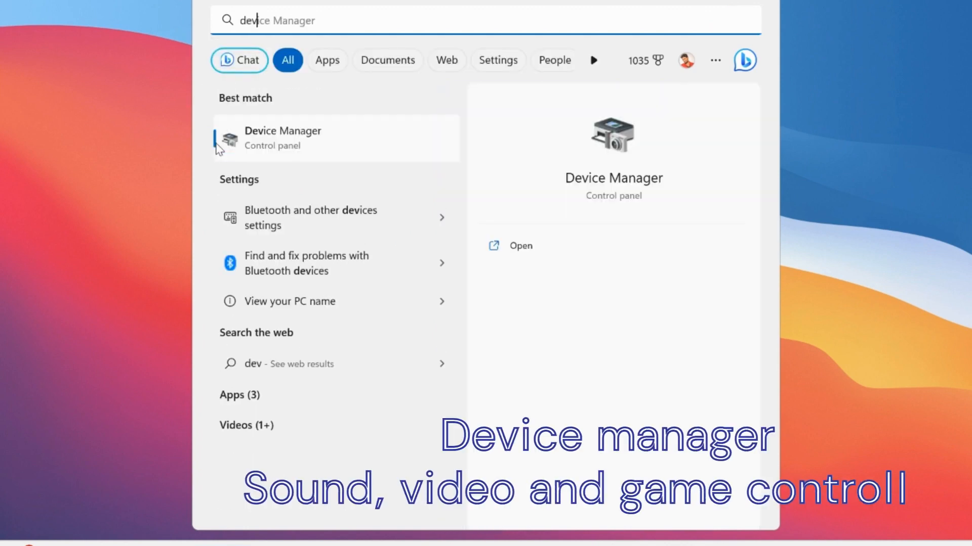
left_click(284, 138)
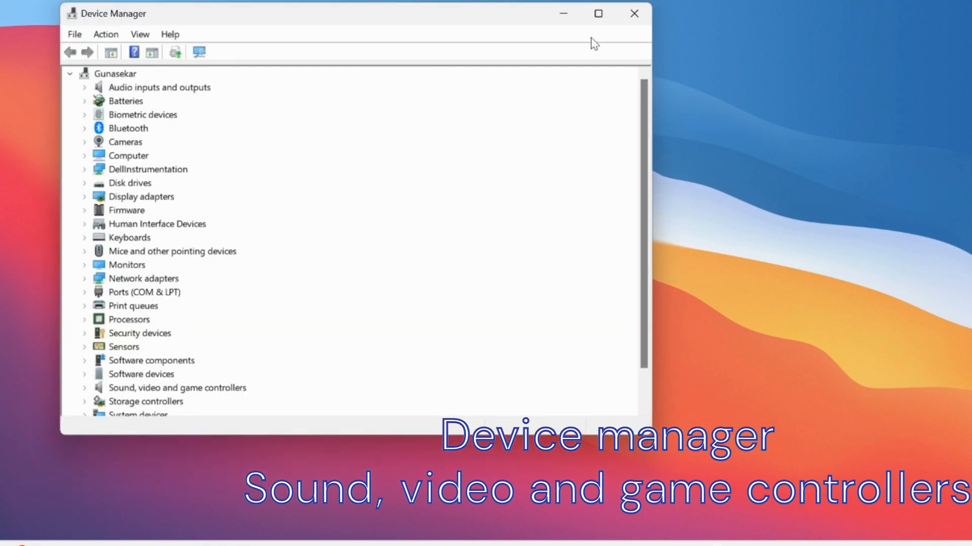
left_click(598, 15)
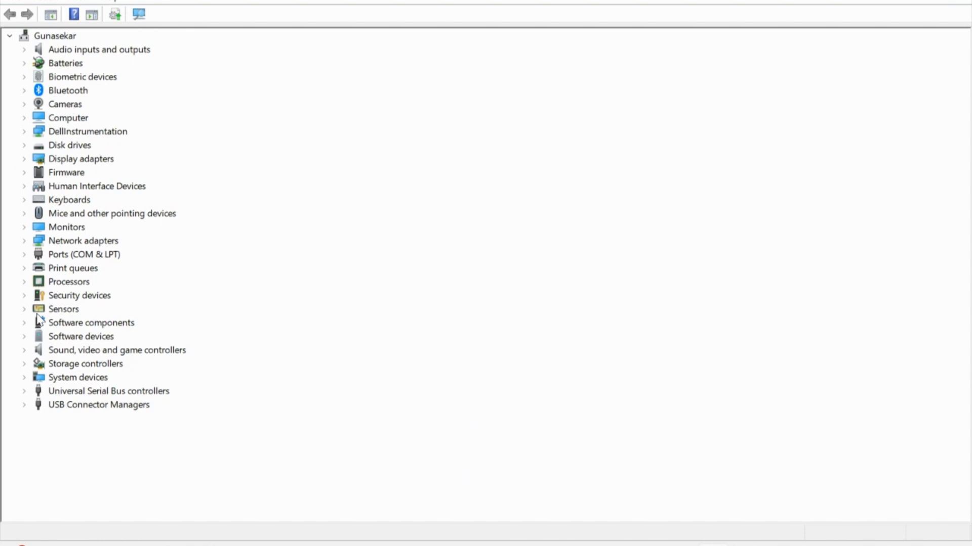
Expand Sound, video and game controllers and choose Uninstall device for Realtek(R) Audio.
left_click(24, 350)
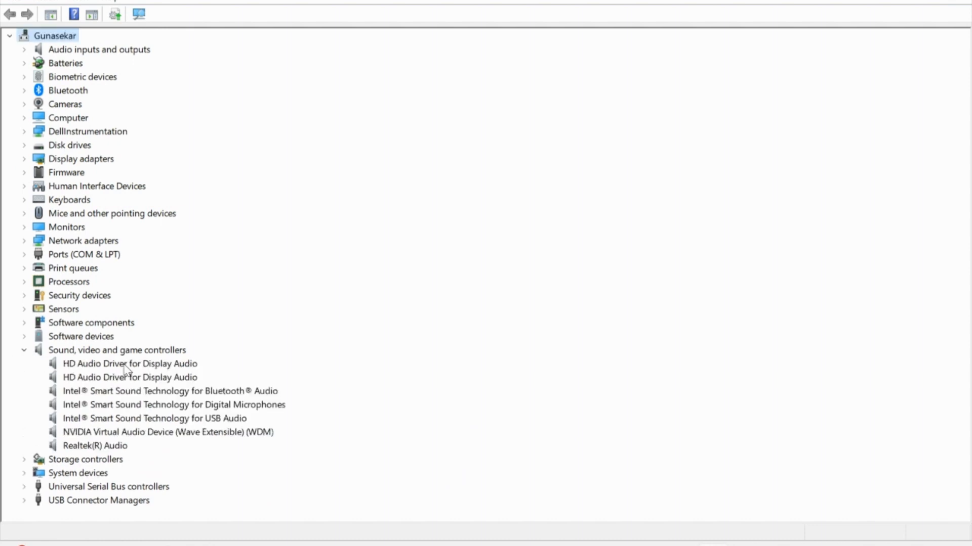
left_click(87, 445)
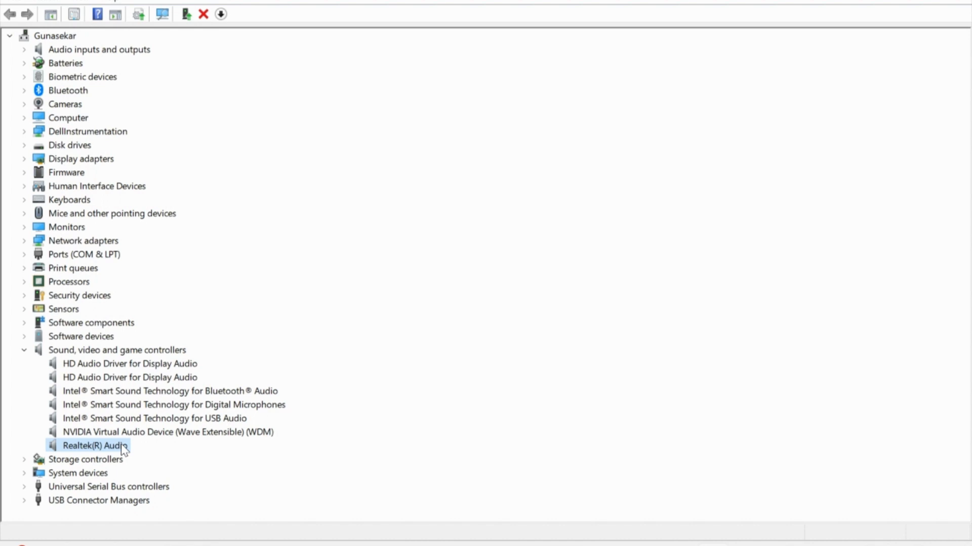
right_click(91, 445)
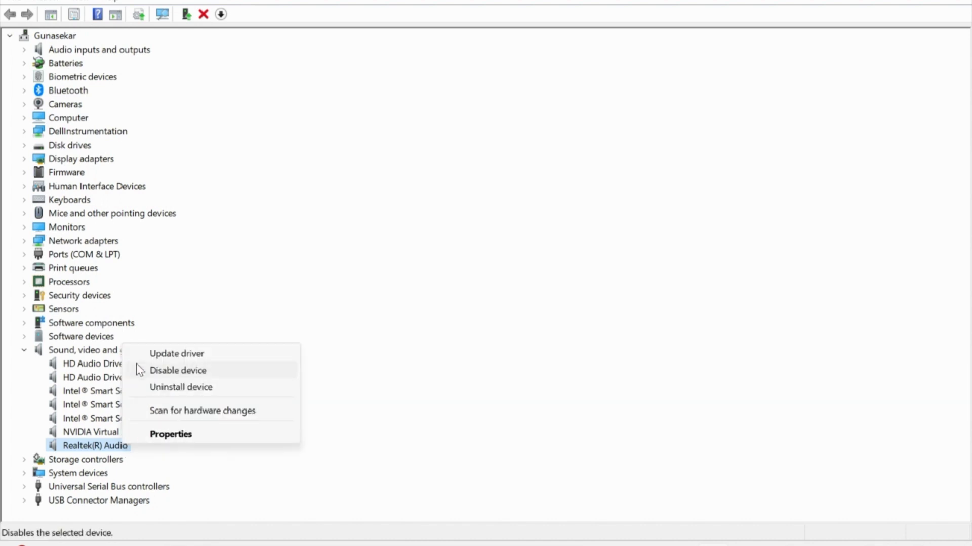
left_click(180, 386)
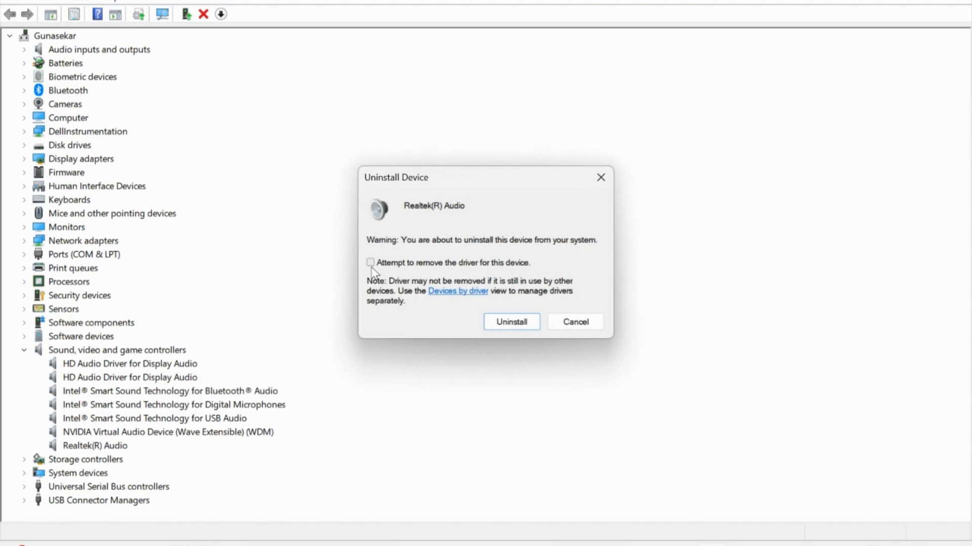
Tick 'Attempt to remove the driver for this device' and confirm uninstalling Realtek(R) Audio.
left_click(371, 263)
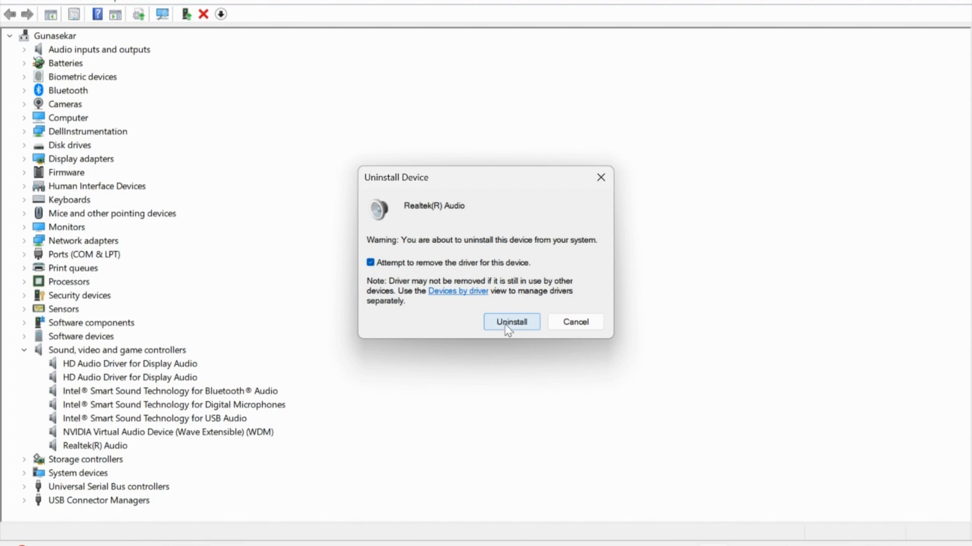
left_click(511, 321)
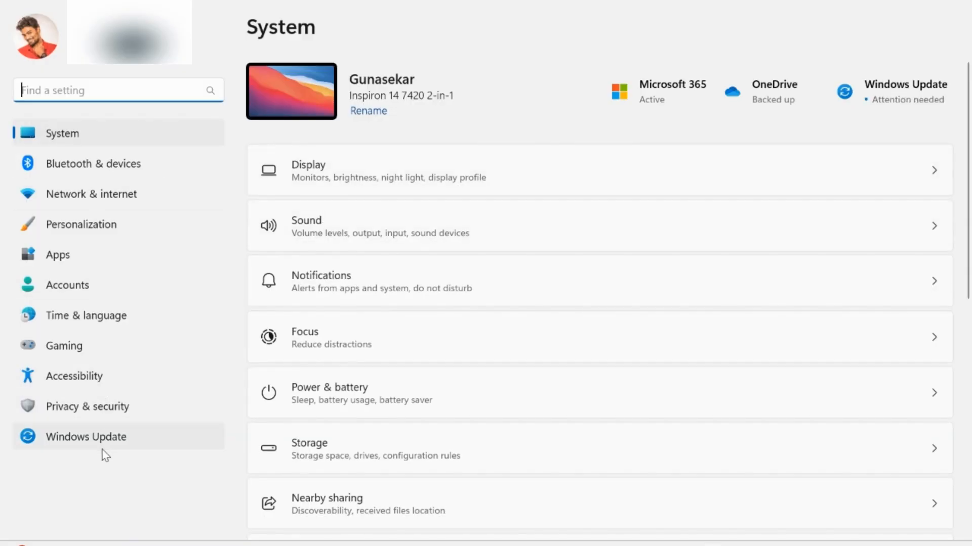
Under Privacy & security App permissions, reach the Microphone page and verify access is On.
left_click(87, 407)
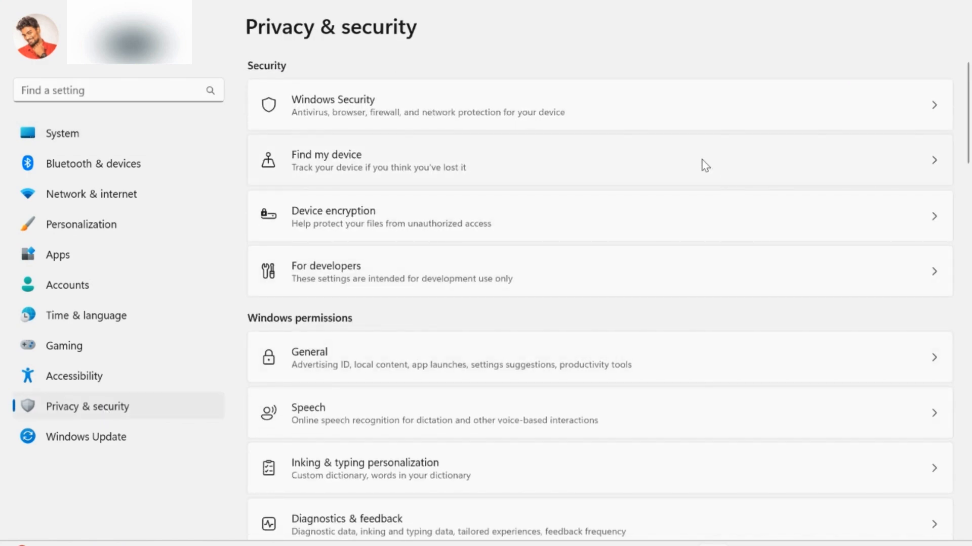
scroll("down", 3)
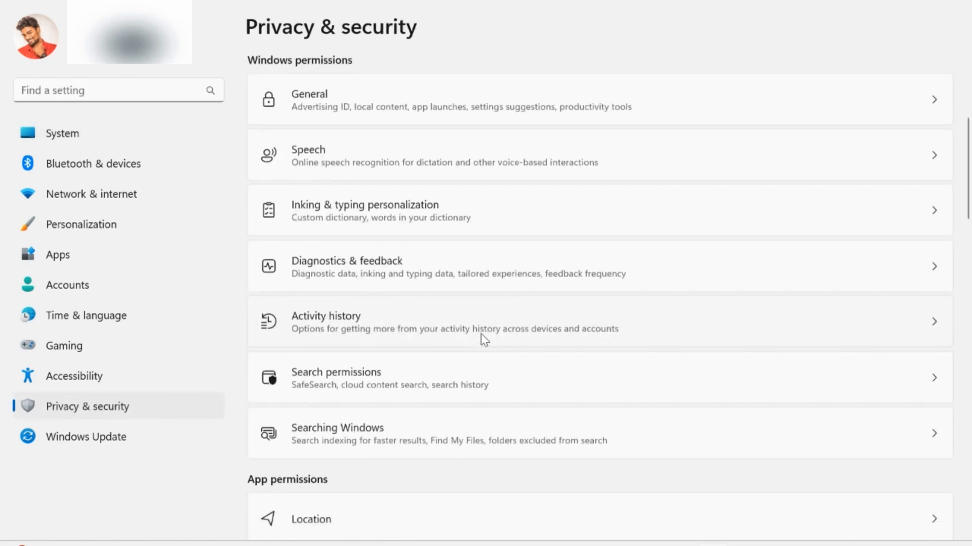
scroll("down", 3)
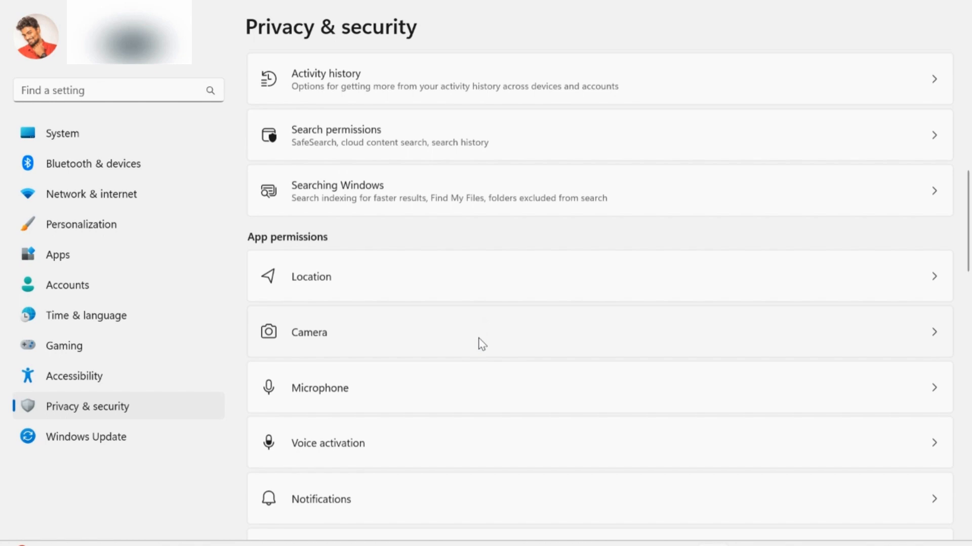
left_click(320, 389)
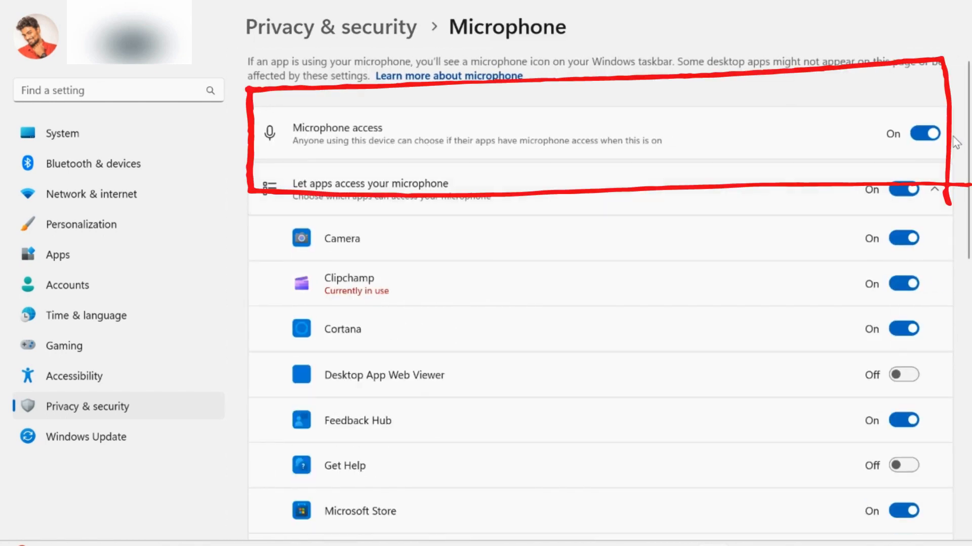
scroll("down", 3)
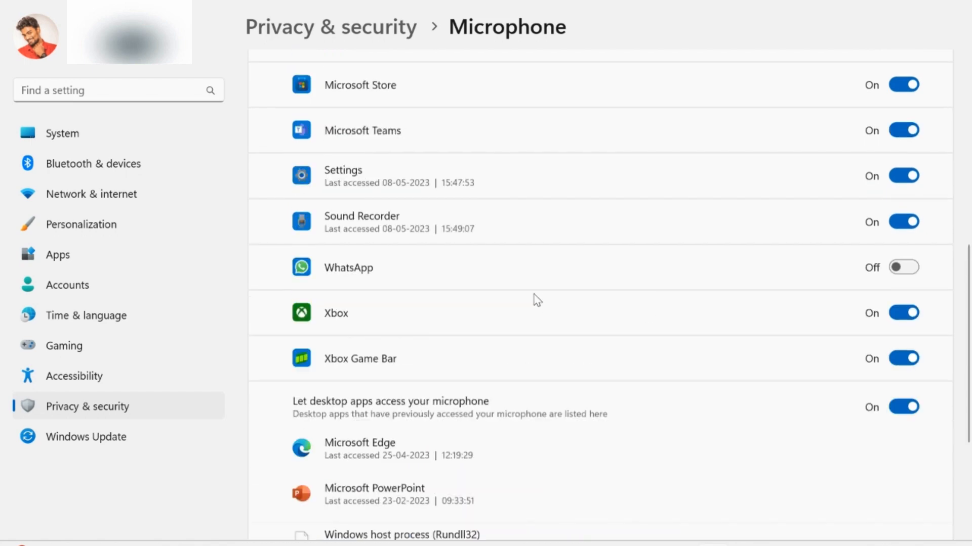